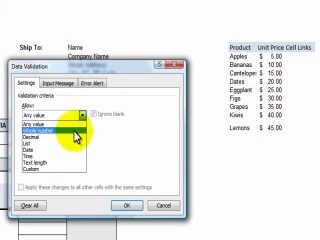
mouse_move(85, 158)
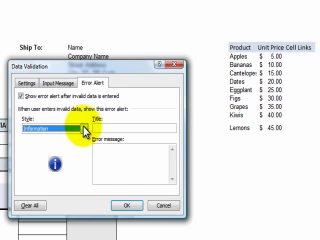
Step: Set the validation error alert to Stop, titled 'Pick from the List', allowing only list selections
click(75, 103)
text(Only selections)
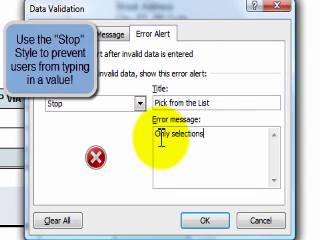
text(from the list are)
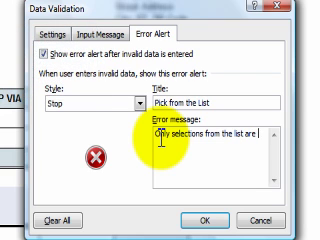
text(allowed)
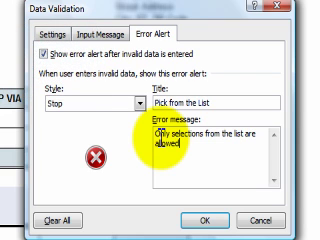
text(Pick)
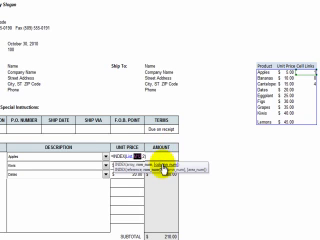
Step: Point the unit price INDEX formula at the price column of the product table
click(304, 67)
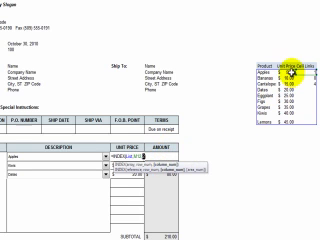